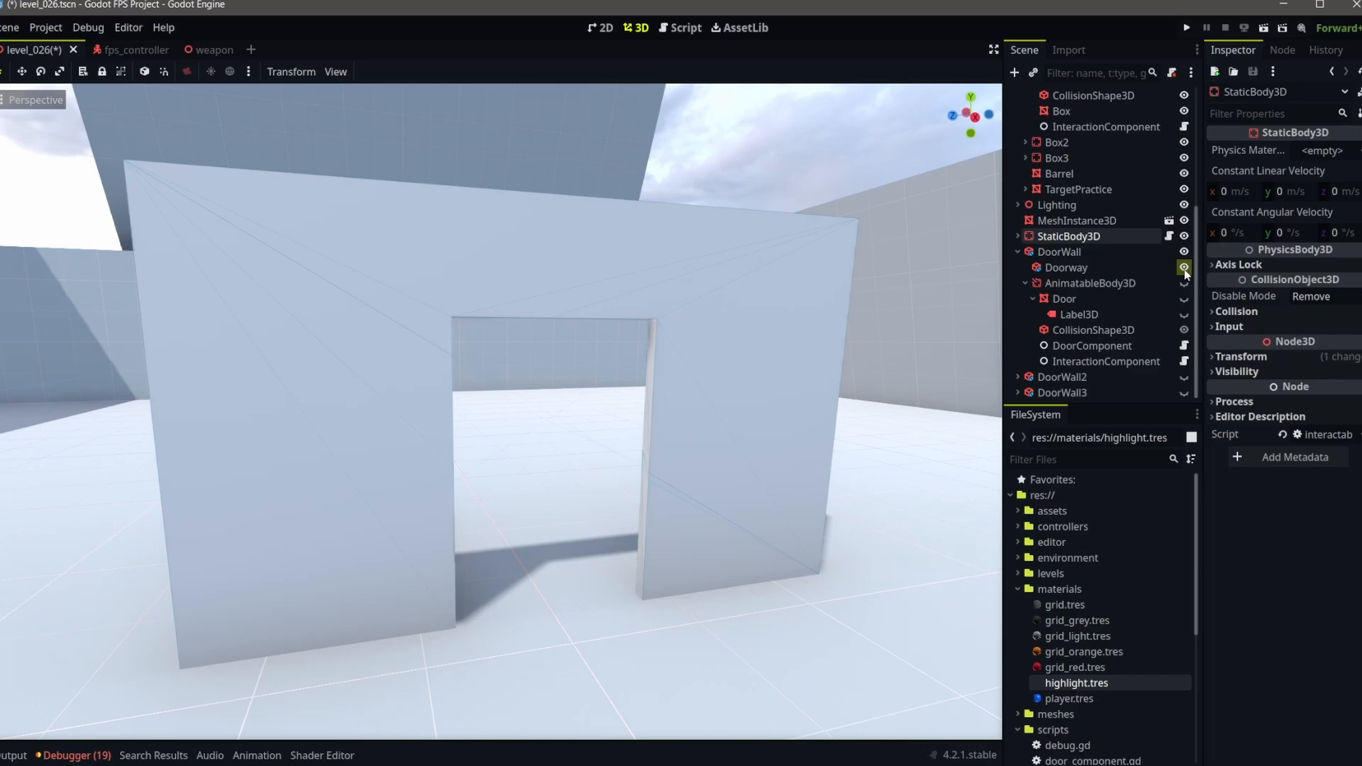
Step: Open the StaticBody3D class reference page in the Godot documentation
{"action": "left_click", "coordinate": [1067, 267]}
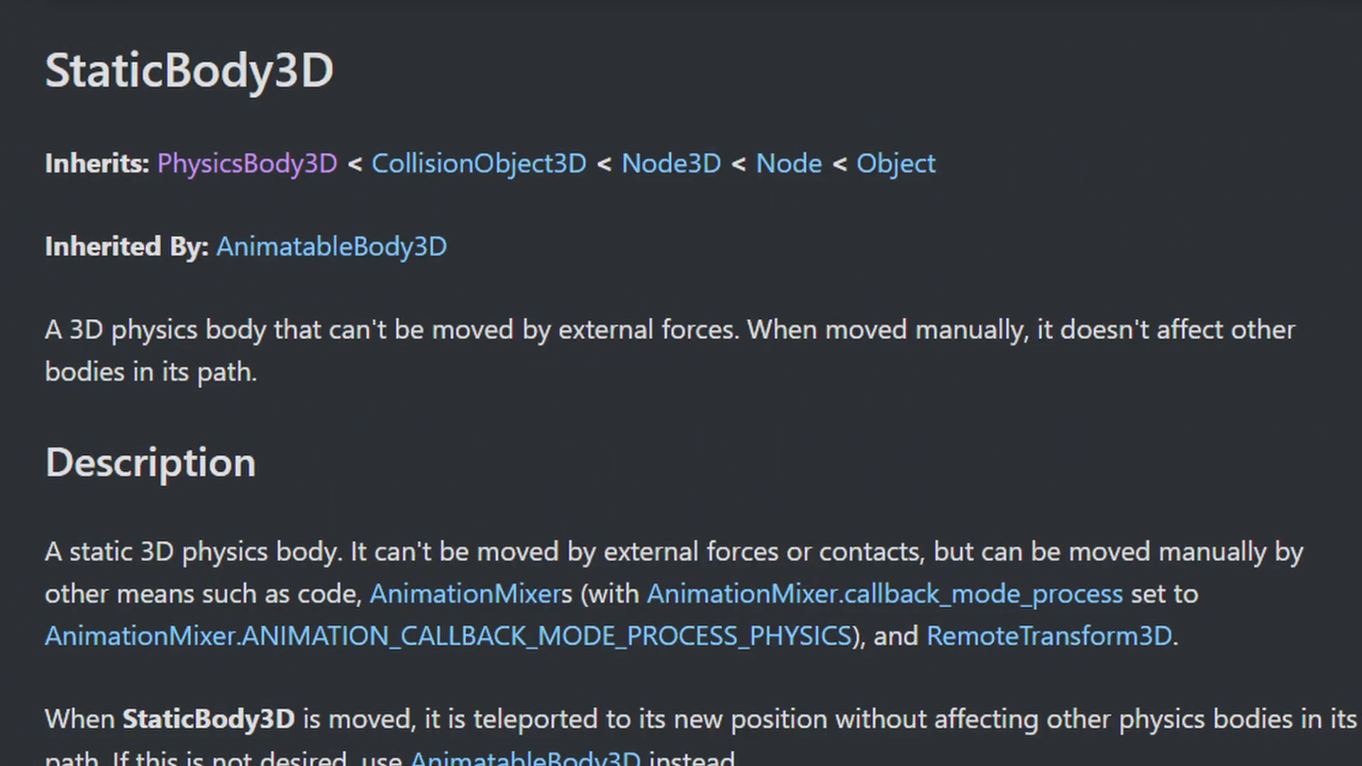
Step: Select the DoorComponent node, inspect its exported door settings, and open its script
{"action": "left_click", "coordinate": [331, 246]}
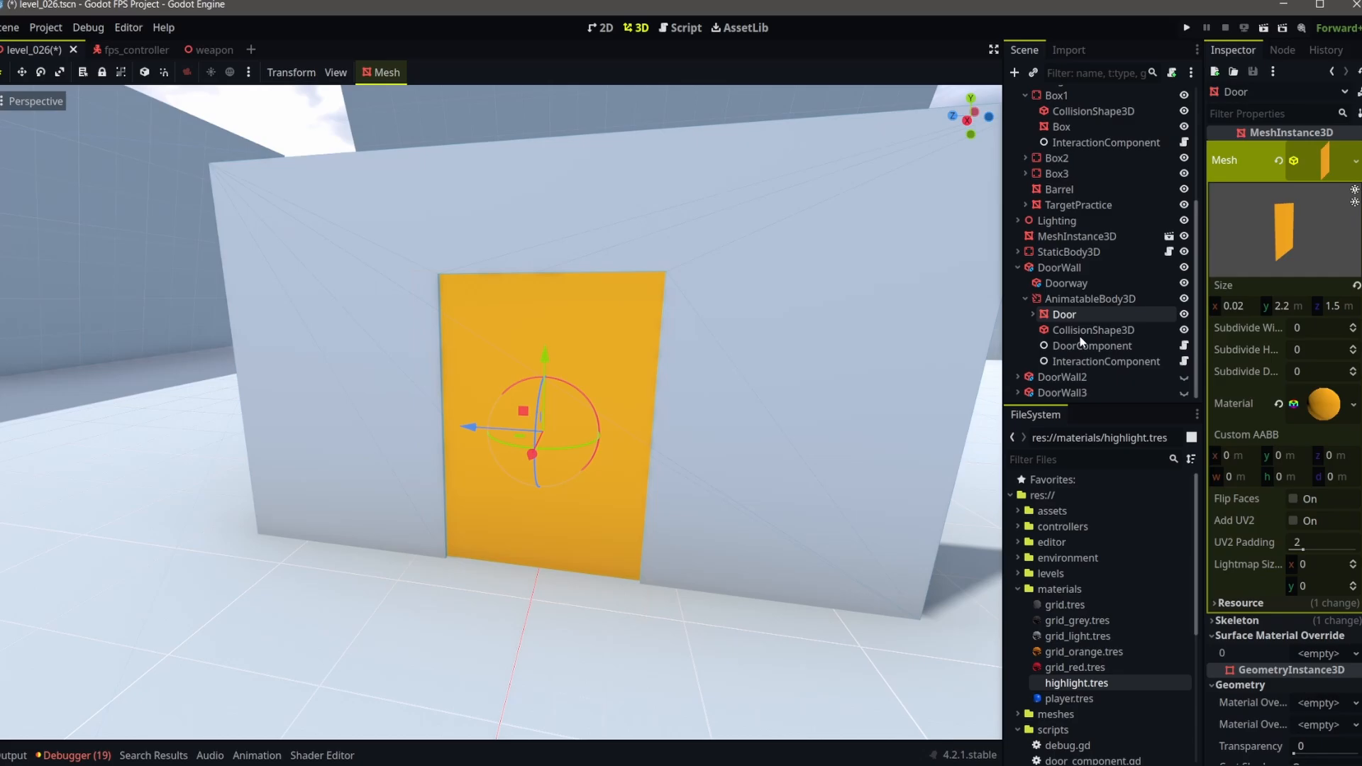
{"action": "left_click", "coordinate": [1098, 345]}
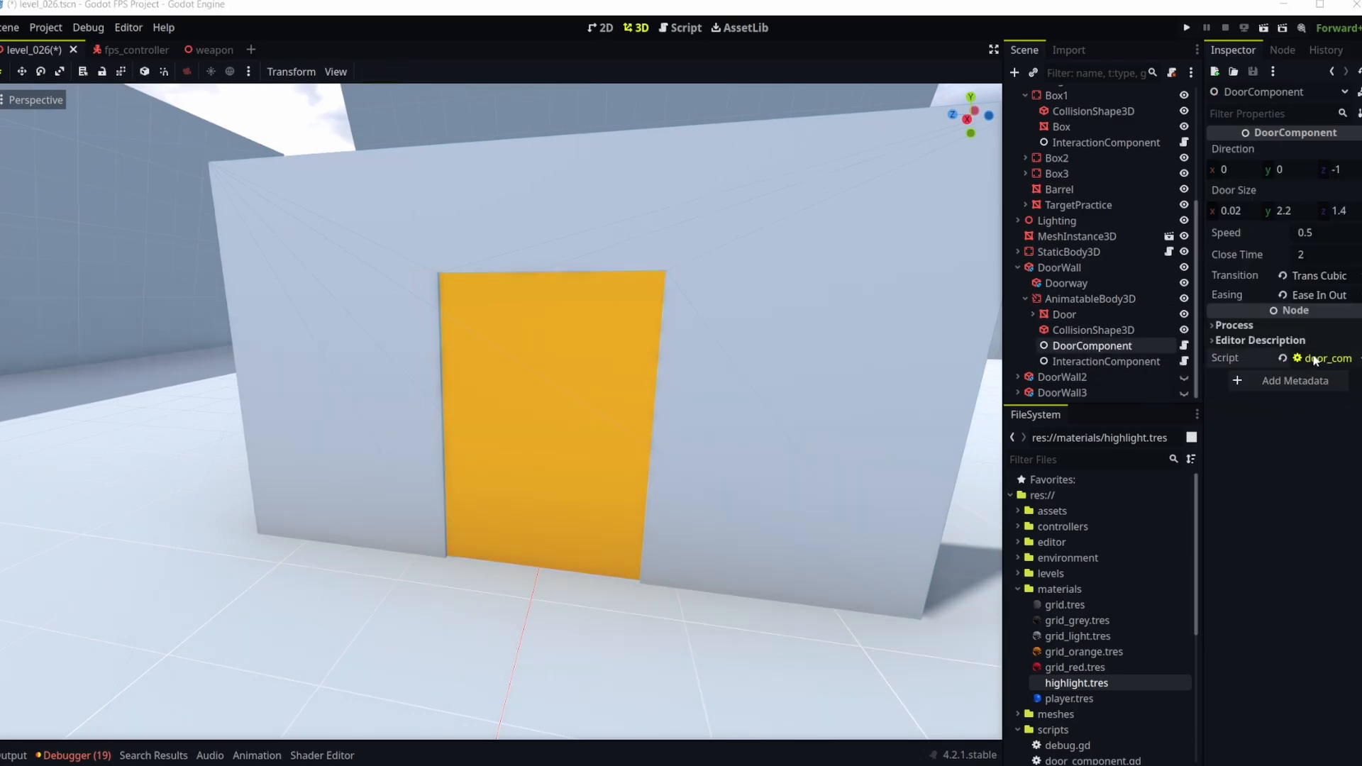
{"action": "left_click", "coordinate": [1322, 357]}
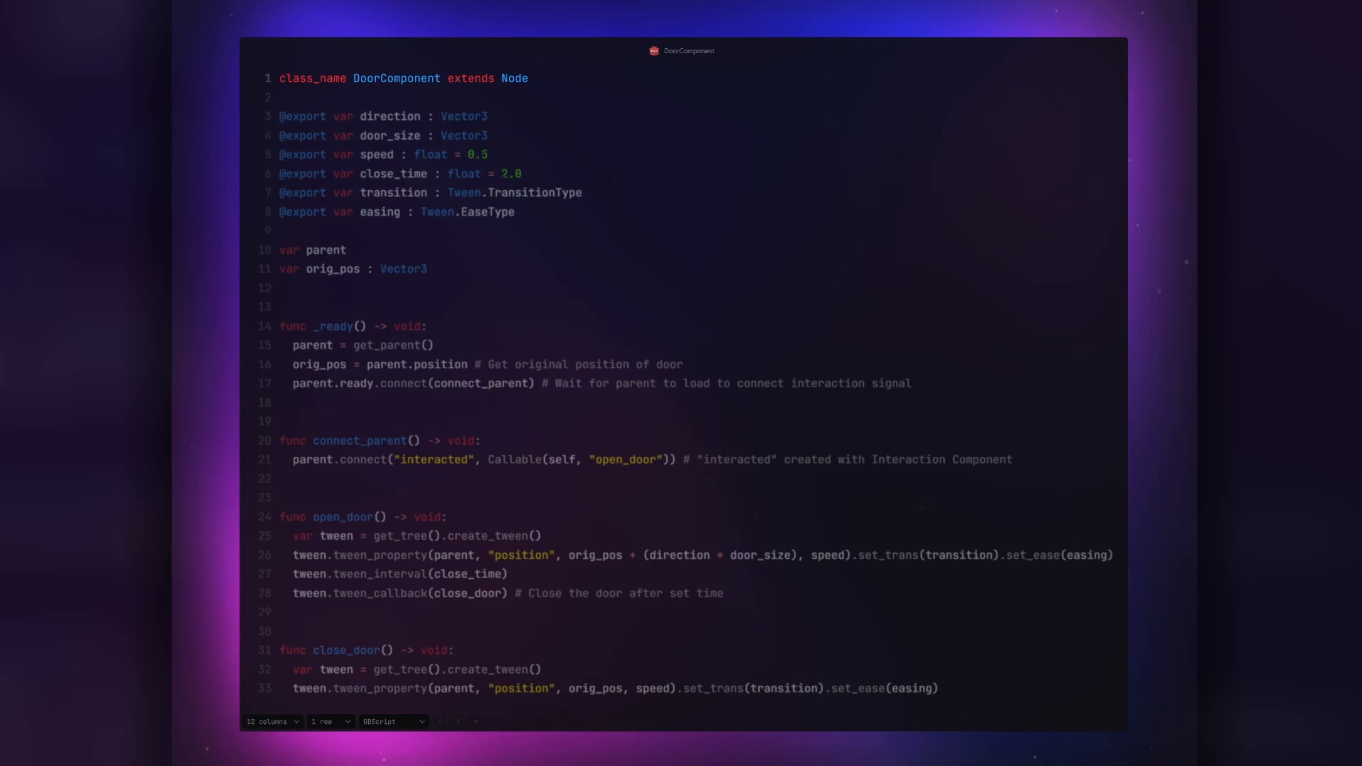
{"action": "left_click", "coordinate": [640, 35]}
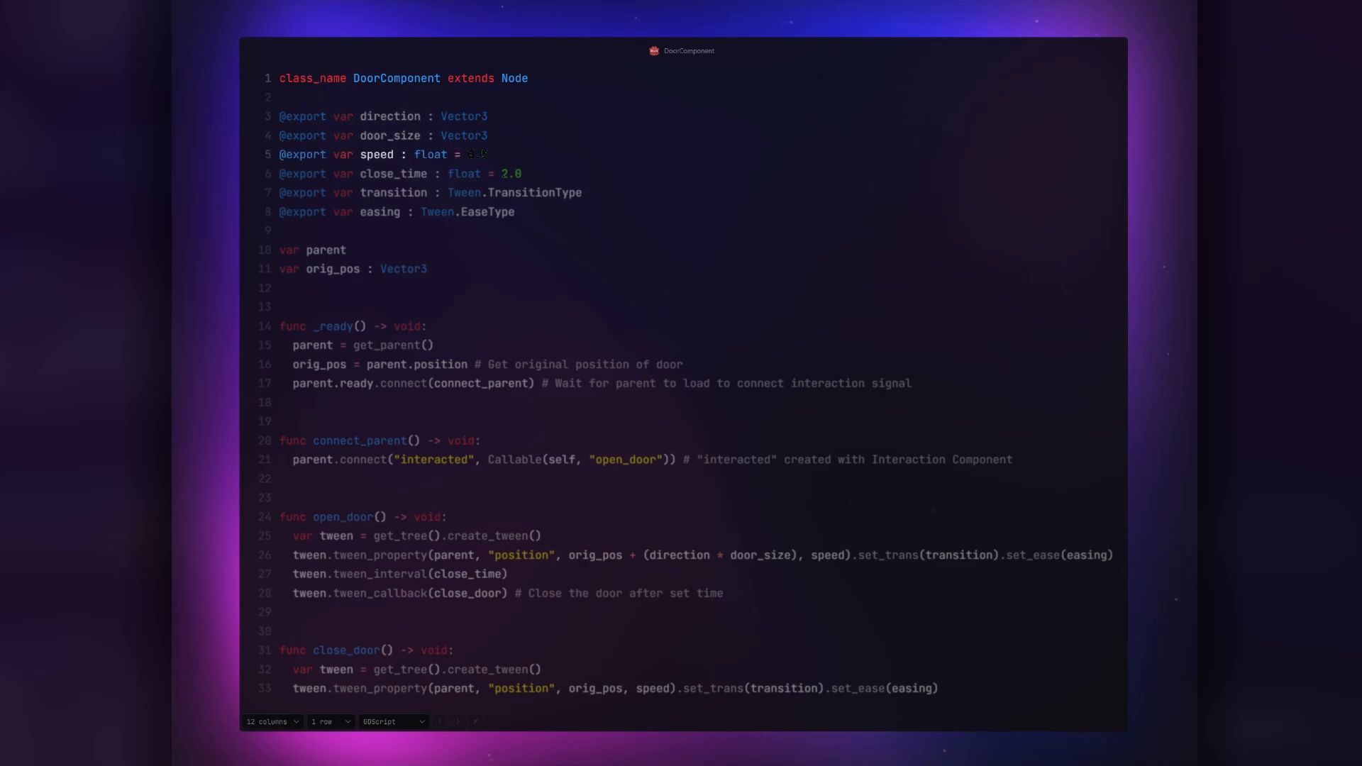
Step: Set speed to 0.5 on line 5 and highlight 'position' in open_door's tween
{"action": "type", "text": "0.5"}
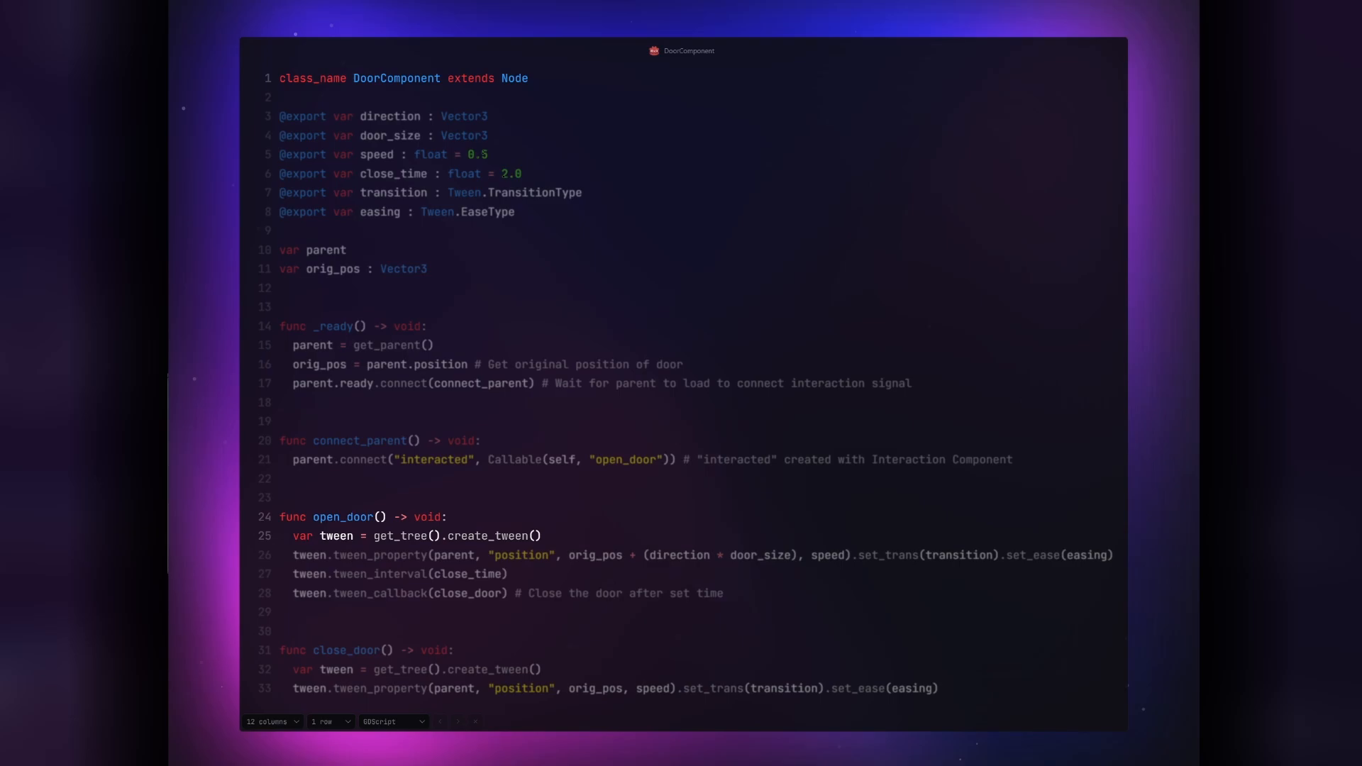
{"action": "double_click", "coordinate": [521, 554]}
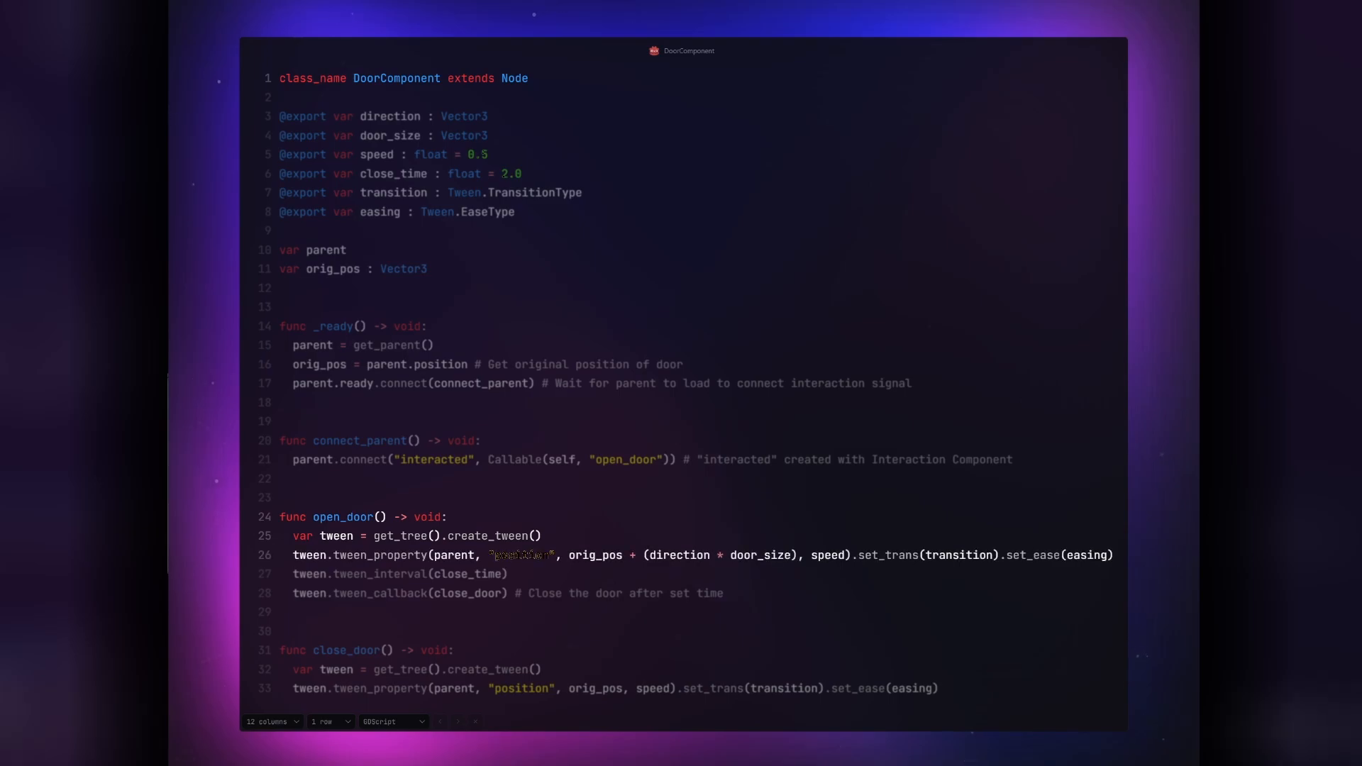